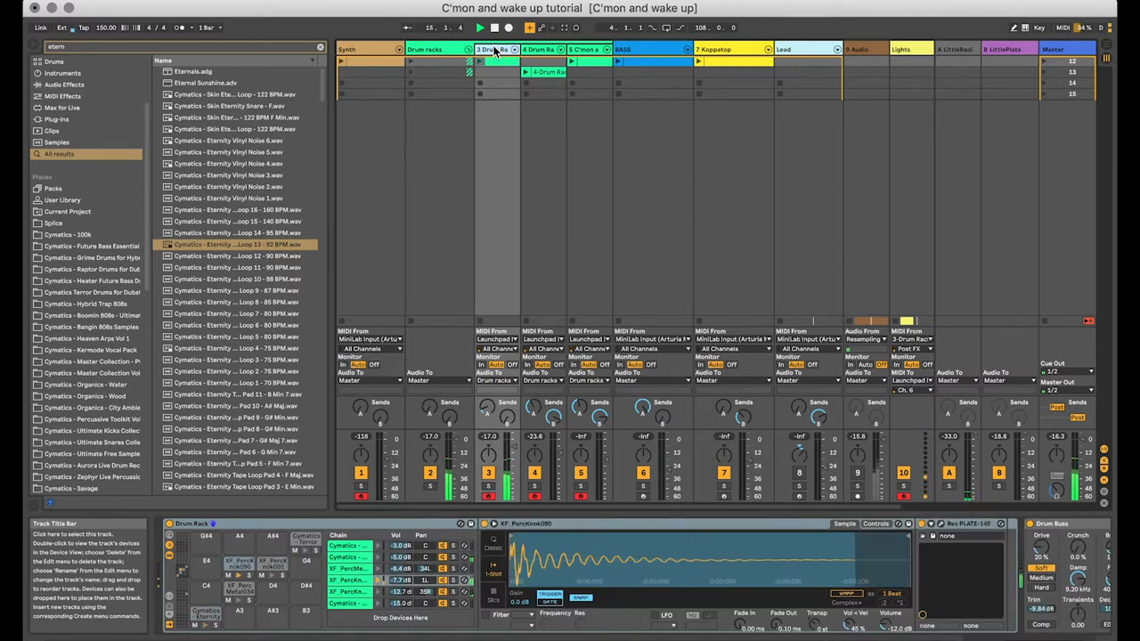
Show the next drum track's Drum Rack of Cymatics samples feeding its Reverb
{"action": "left_click", "coordinate": [585, 50]}
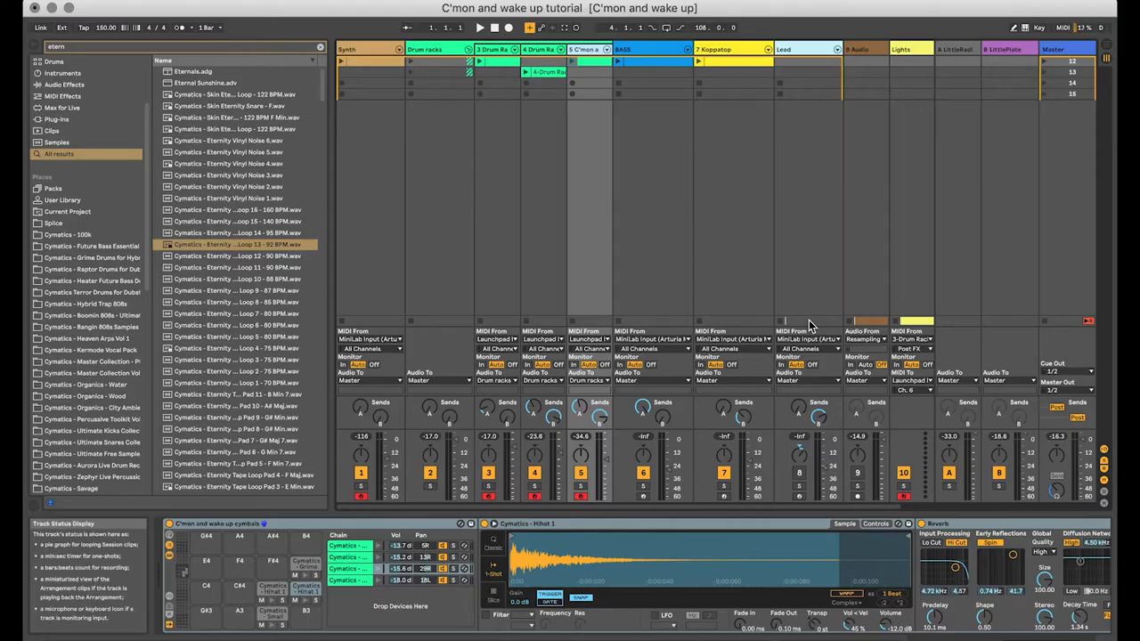
Load the Raw Soul Pad preset from Collections/Pads onto the track
{"action": "left_click", "coordinate": [356, 50]}
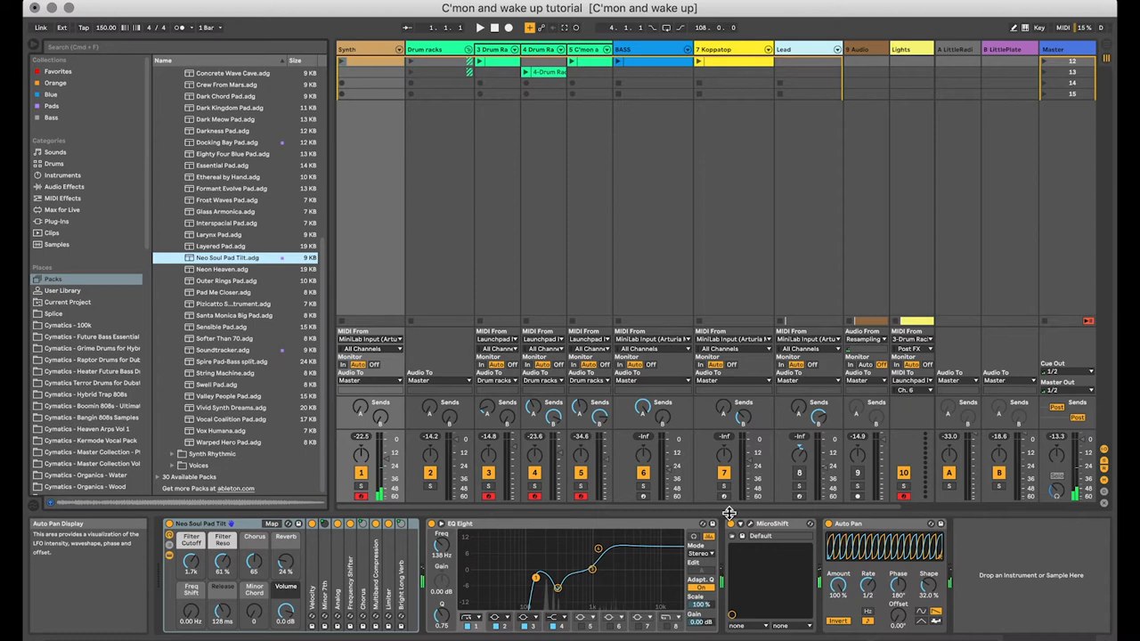
Search 'voyage' and load Voyage Bass.adv from Operator > Bass onto the track
{"action": "type", "text": "voyage"}
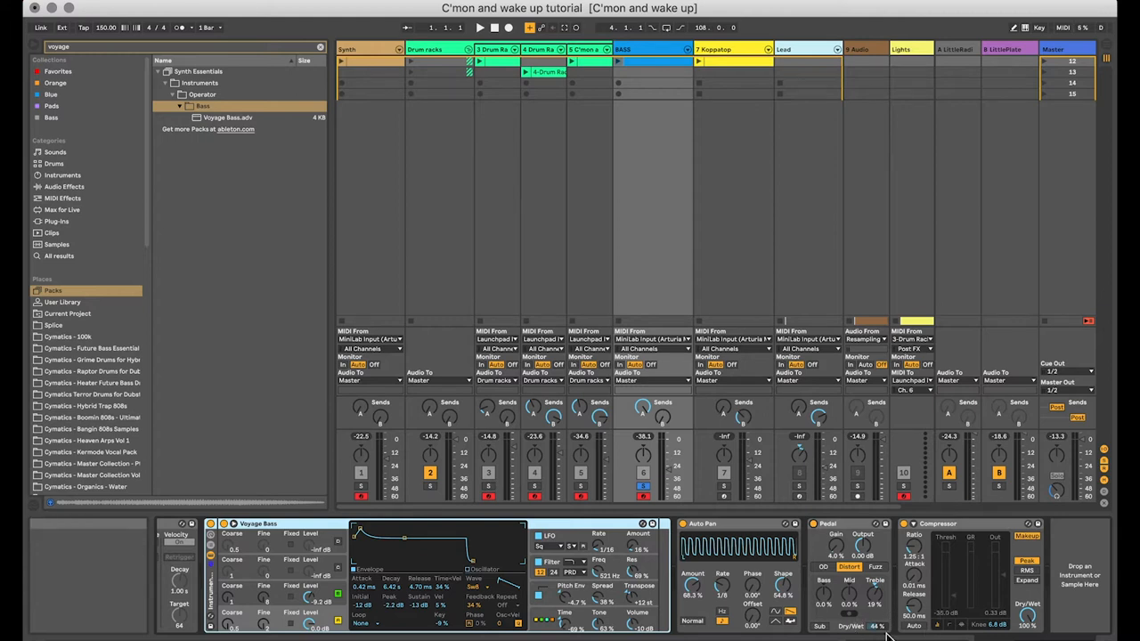
Search 'koppatop' and load Koppatop.adg onto the selected Koppatop track
{"action": "left_click", "coordinate": [713, 50]}
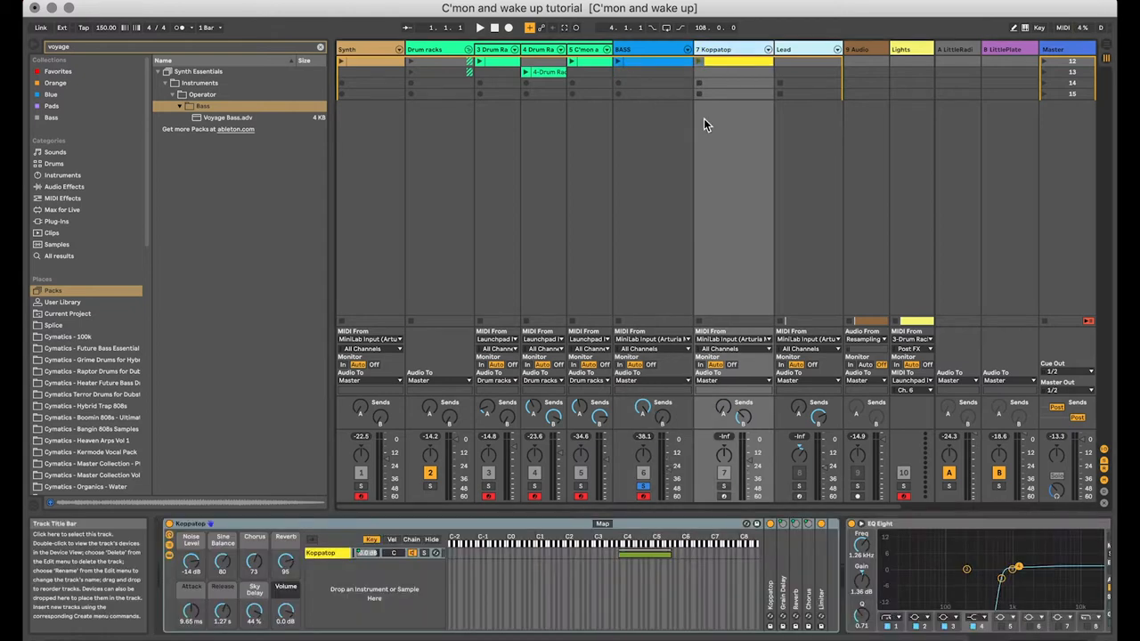
{"action": "type", "text": "koppatop"}
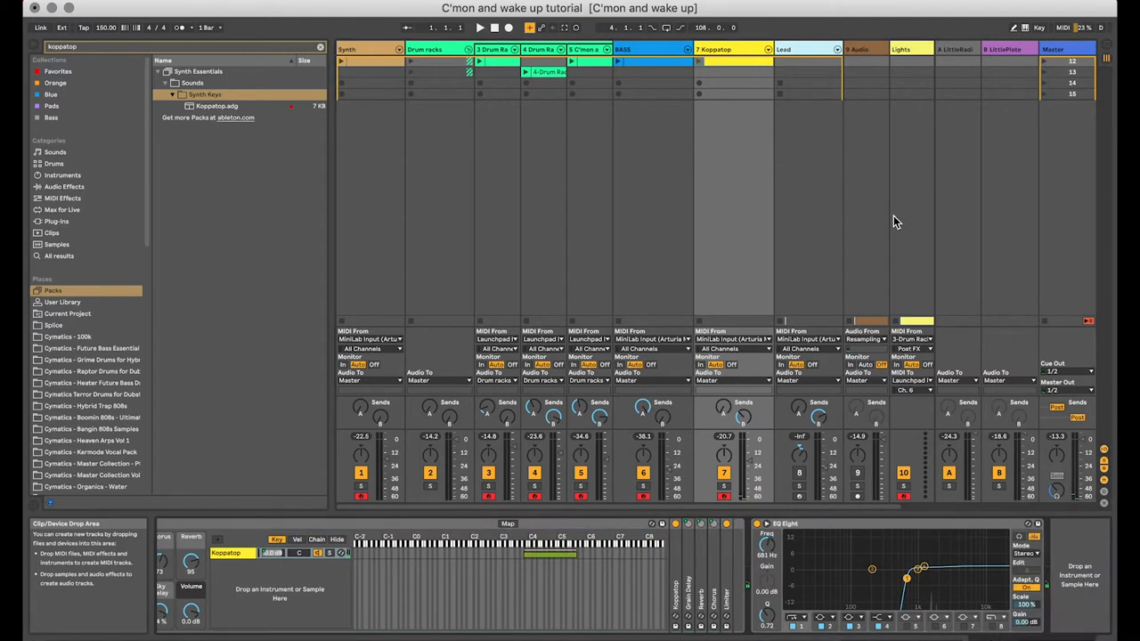
{"action": "left_click", "coordinate": [805, 49]}
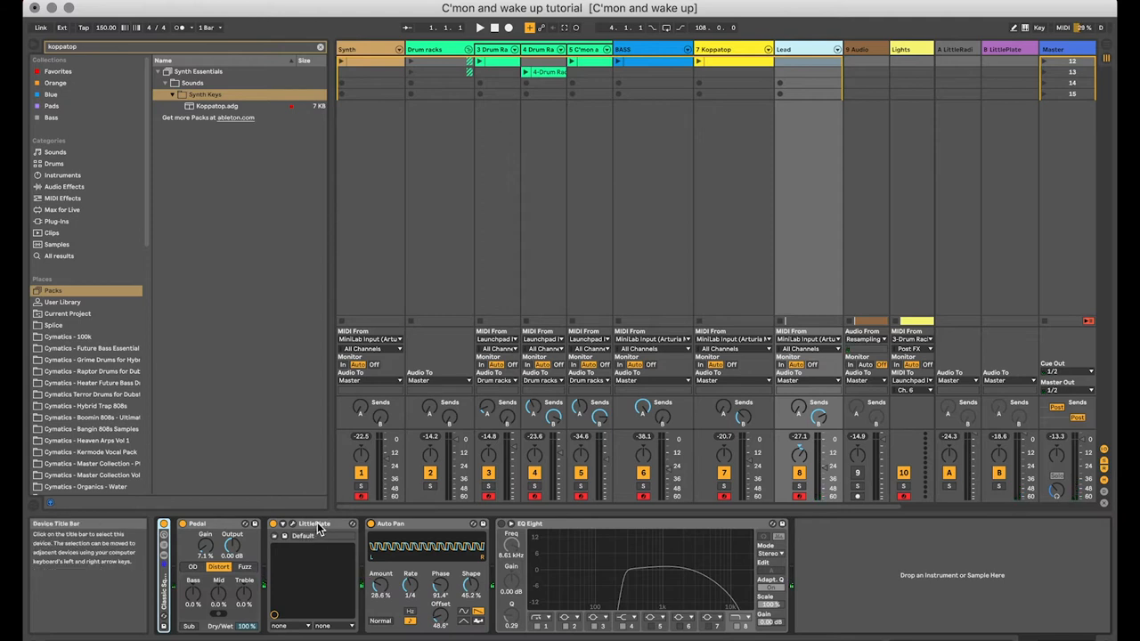
Expose the Raw Soul Pad rack's chain list on the Synth track
{"action": "left_click", "coordinate": [503, 523]}
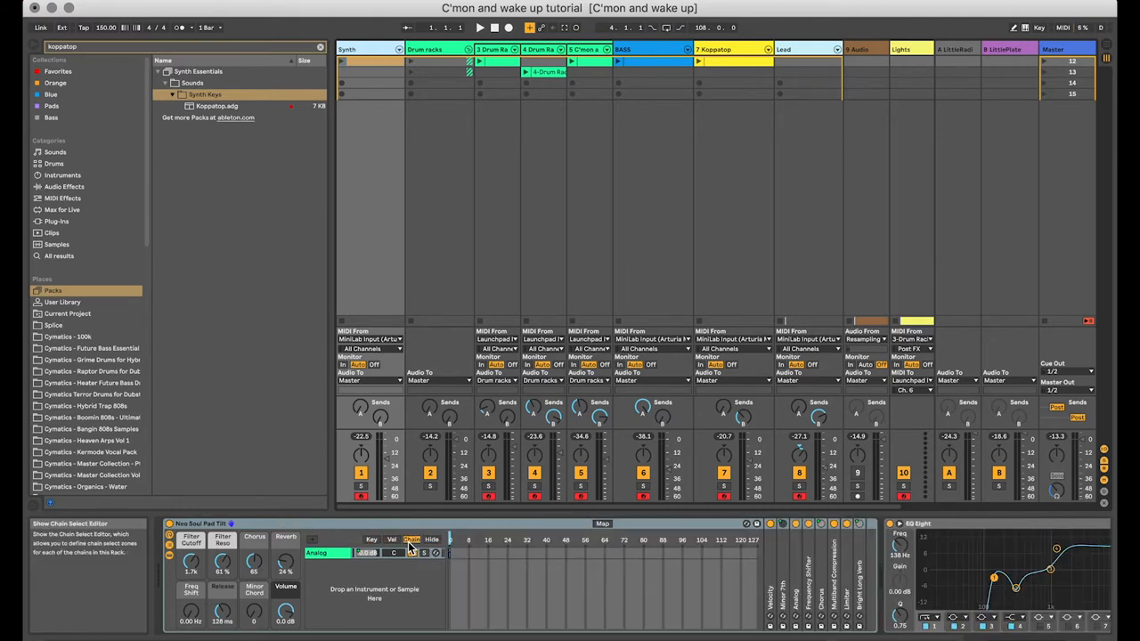
Show the rack's key zones and set the chain's zone to the bass key range
{"action": "left_click", "coordinate": [391, 540]}
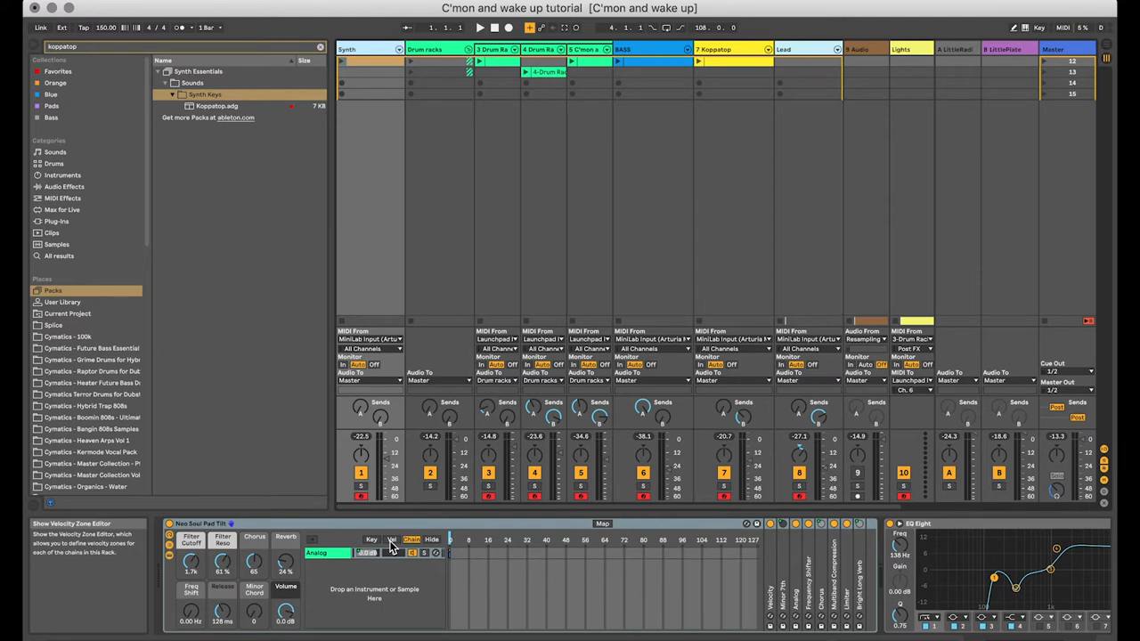
{"action": "left_click", "coordinate": [370, 540]}
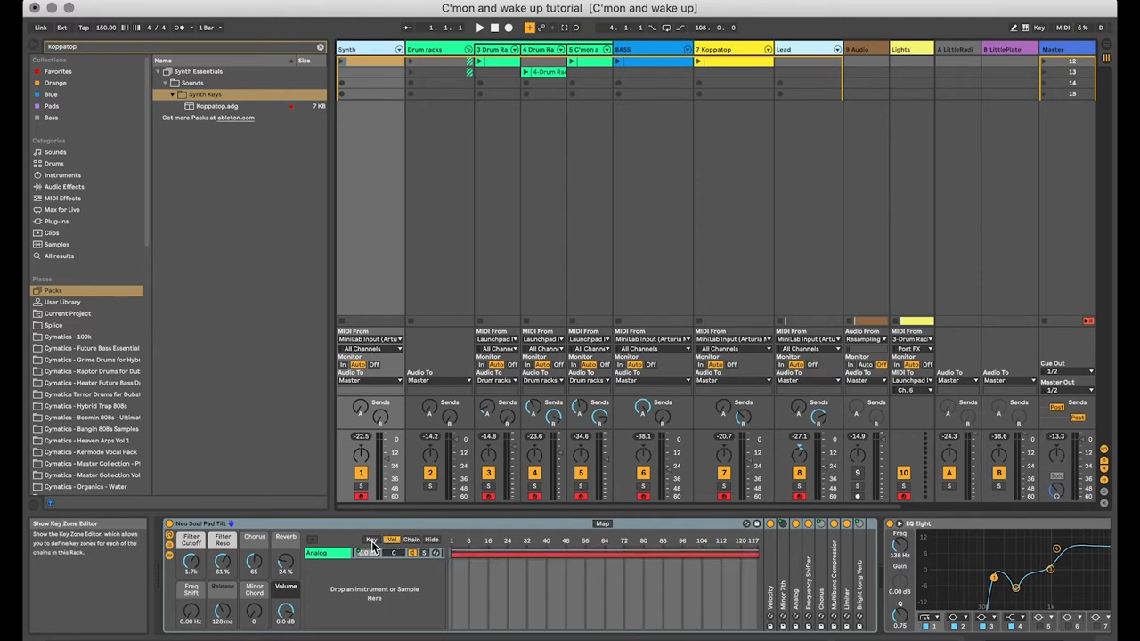
{"action": "left_click", "coordinate": [370, 540]}
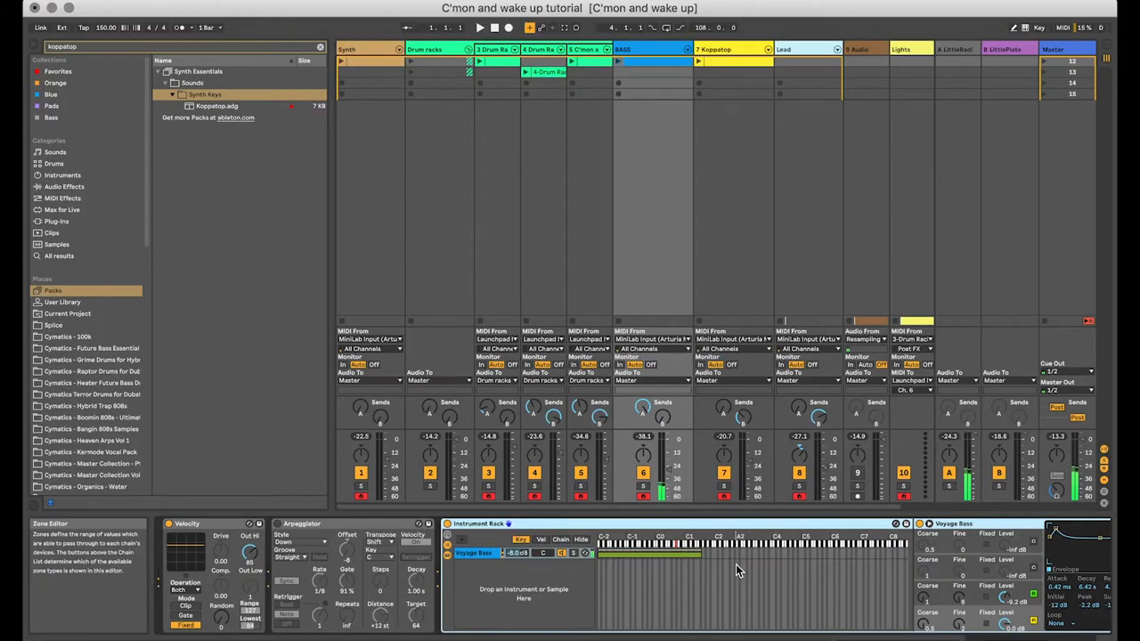
{"action": "mouse_move", "coordinate": [702, 612]}
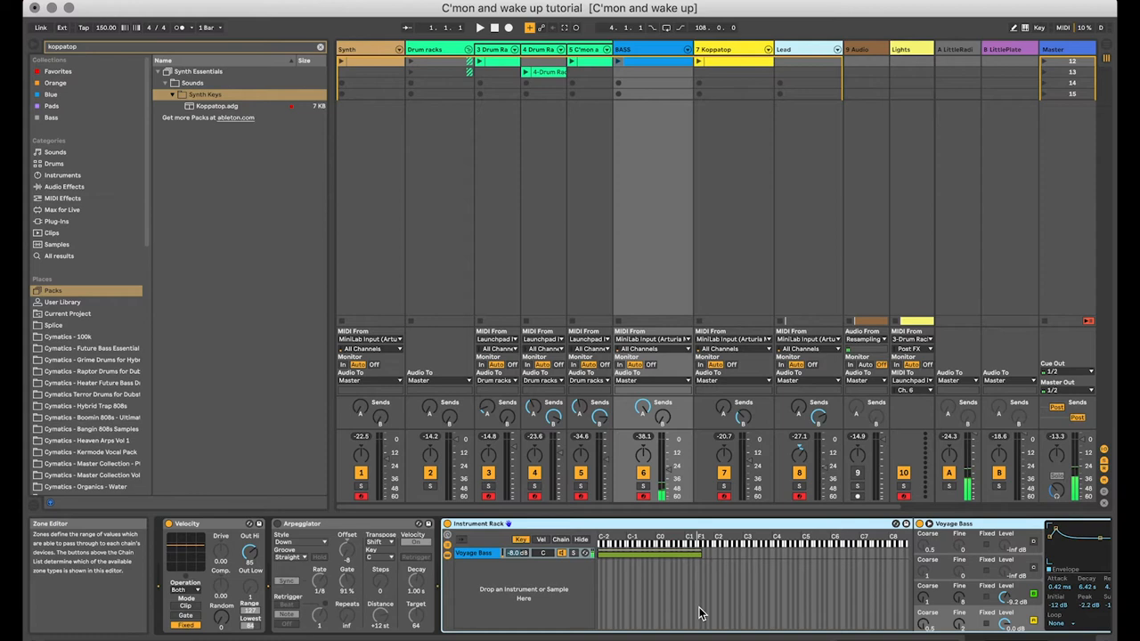
{"action": "left_click", "coordinate": [713, 50]}
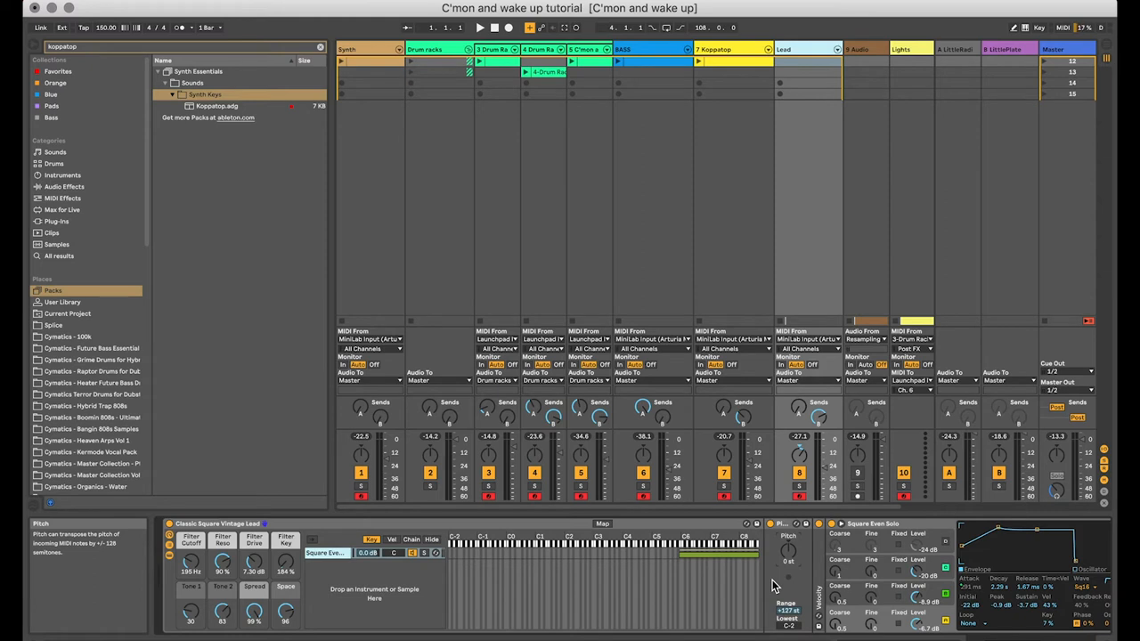
{"action": "mouse_move", "coordinate": [764, 568]}
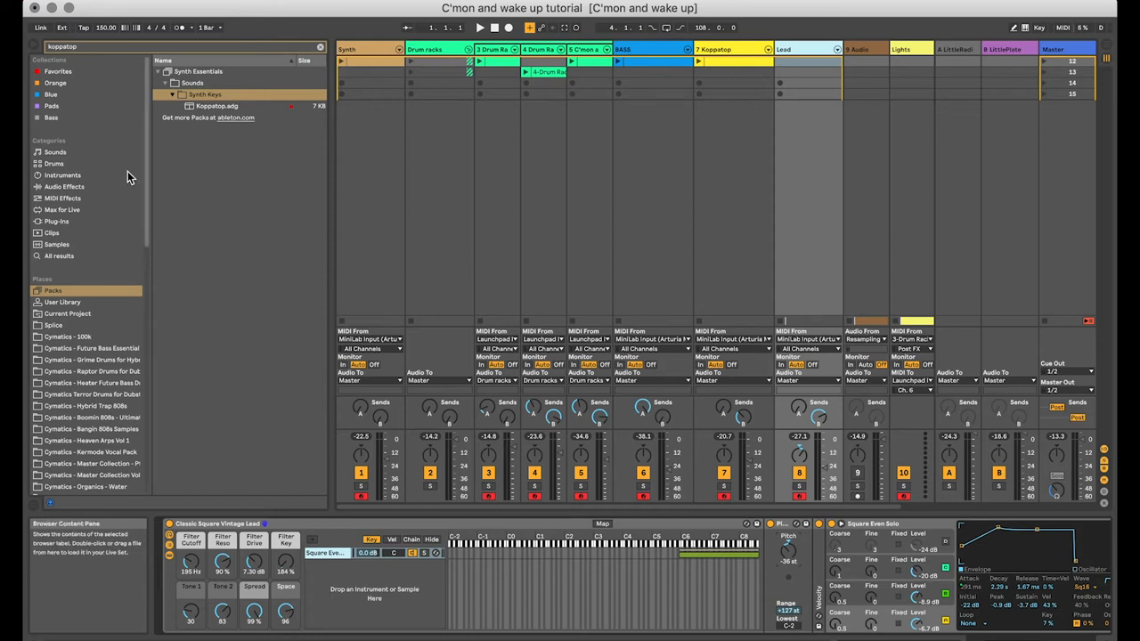
Drag a Pitch MIDI effect preset onto the Lead track ahead of its rack
{"action": "left_click", "coordinate": [62, 198]}
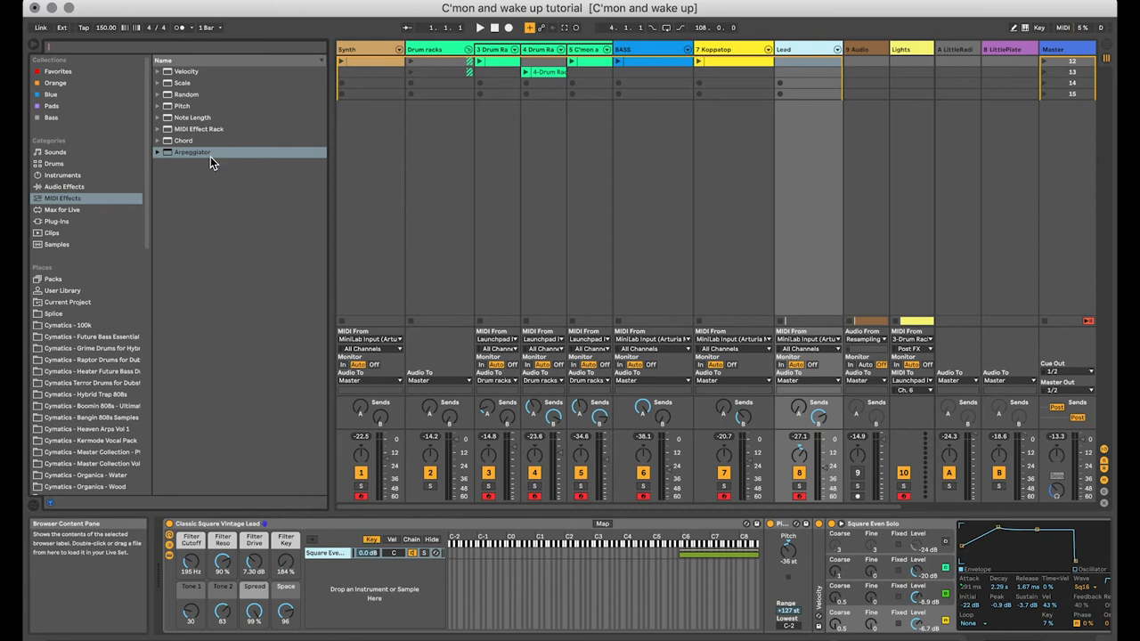
{"action": "left_click", "coordinate": [157, 105]}
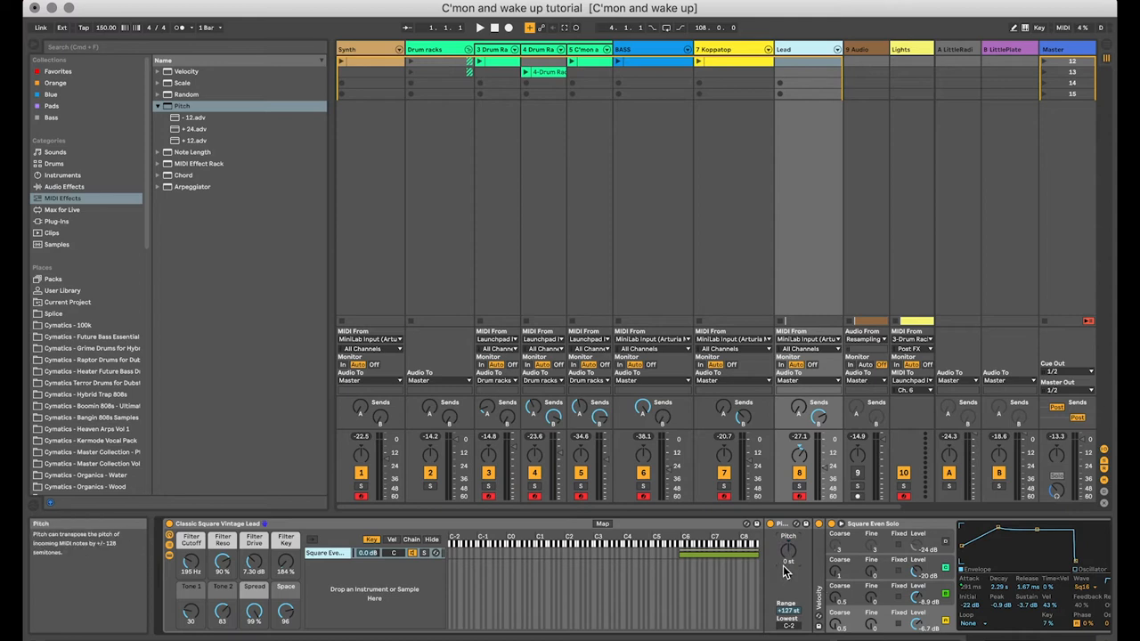
{"action": "left_click_drag", "start_coordinate": [787, 574], "coordinate": [787, 548]}
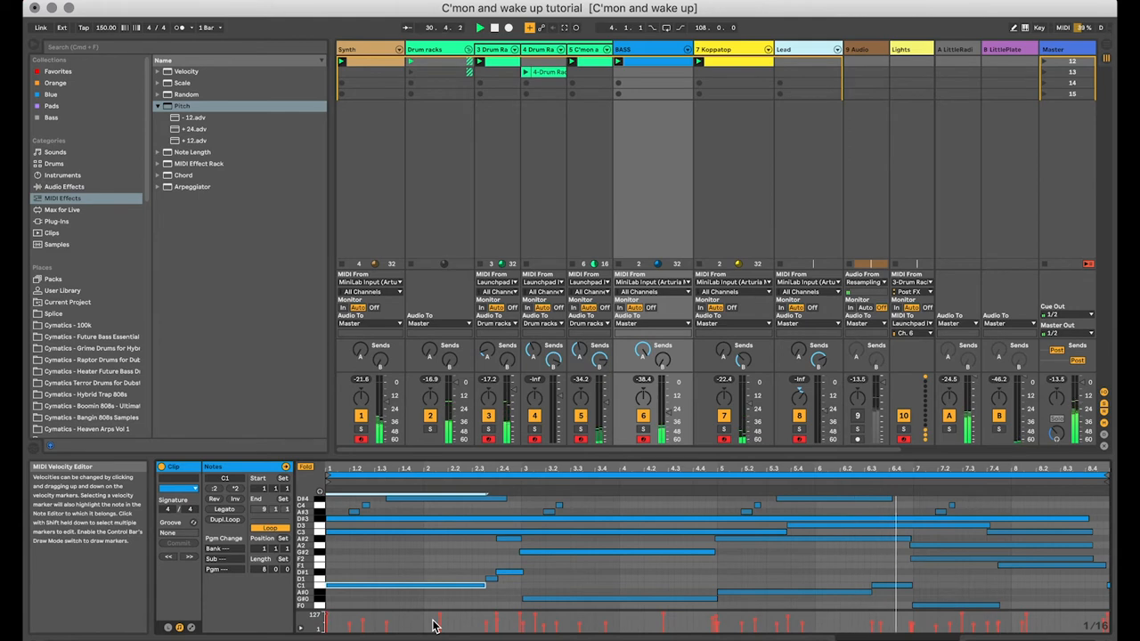
Display an existing MIDI clip's notes in the Clip View piano roll
{"action": "left_click", "coordinate": [479, 28]}
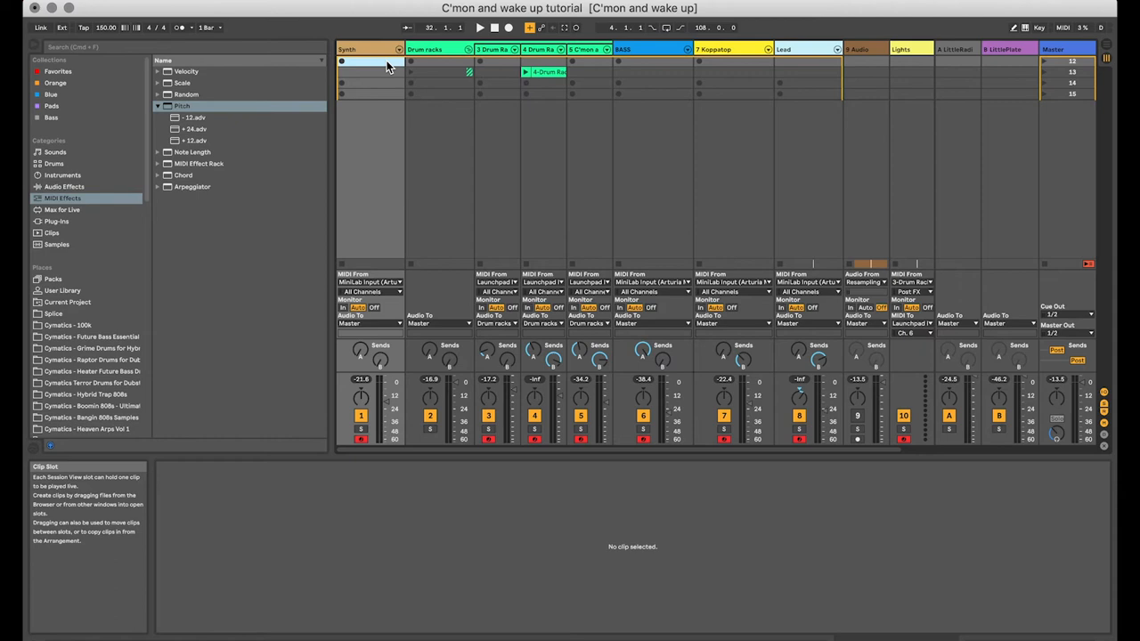
Insert empty 8-bar MIDI clips in the Synth and next tracks' first slots
{"action": "left_click", "coordinate": [366, 61]}
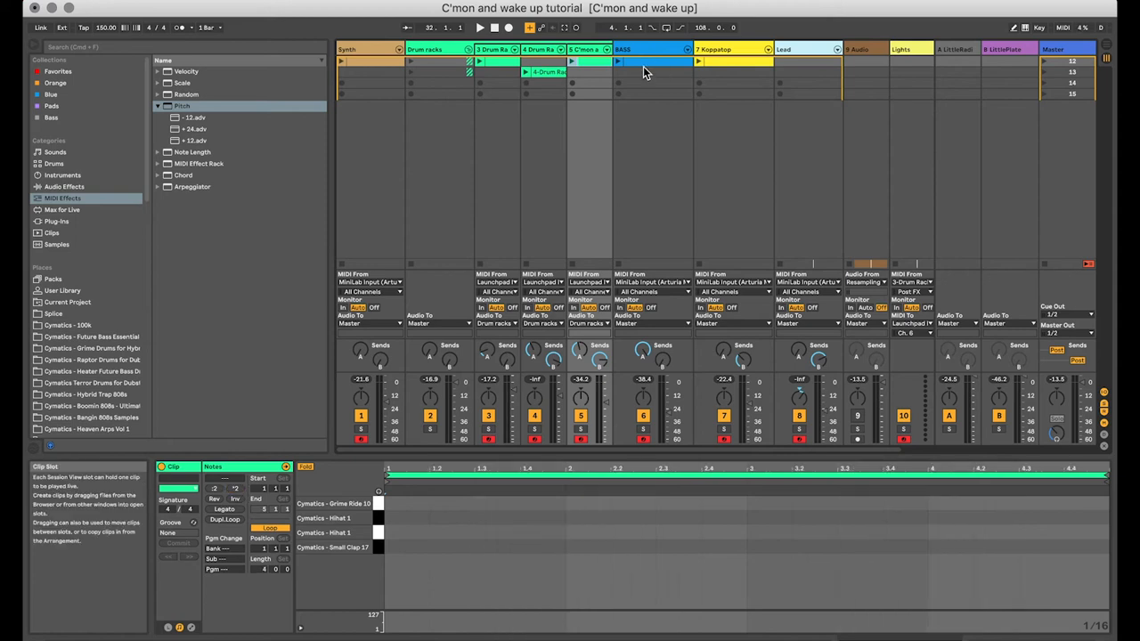
{"action": "left_click", "coordinate": [650, 61]}
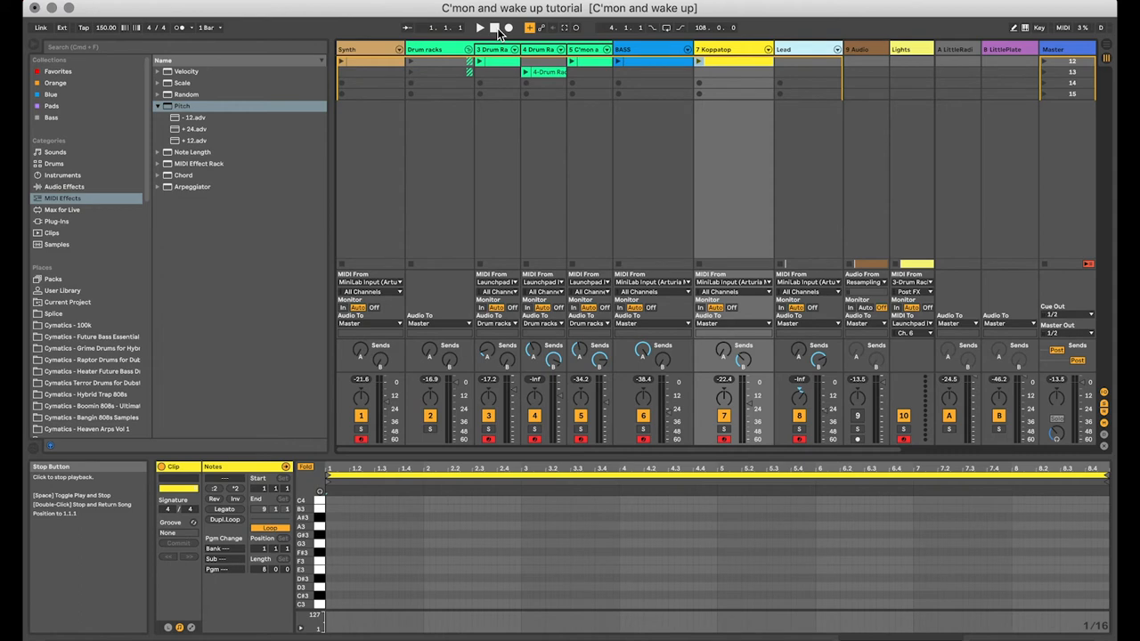
Stop playback, then start Session Record into the armed empty clips
{"action": "left_click", "coordinate": [479, 29]}
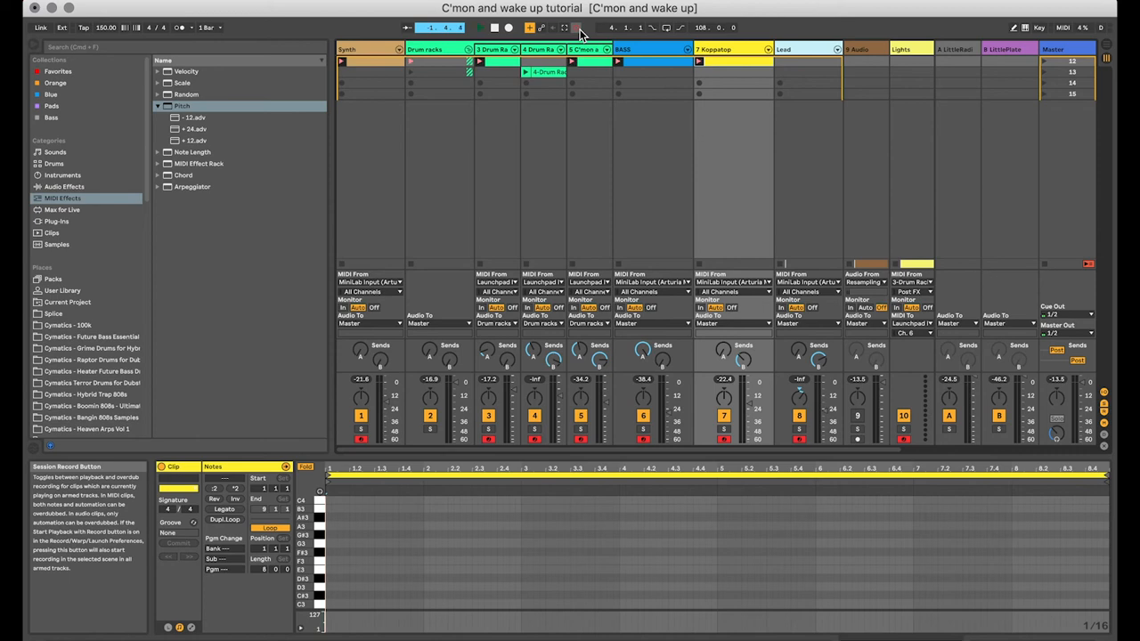
{"action": "left_click", "coordinate": [479, 29]}
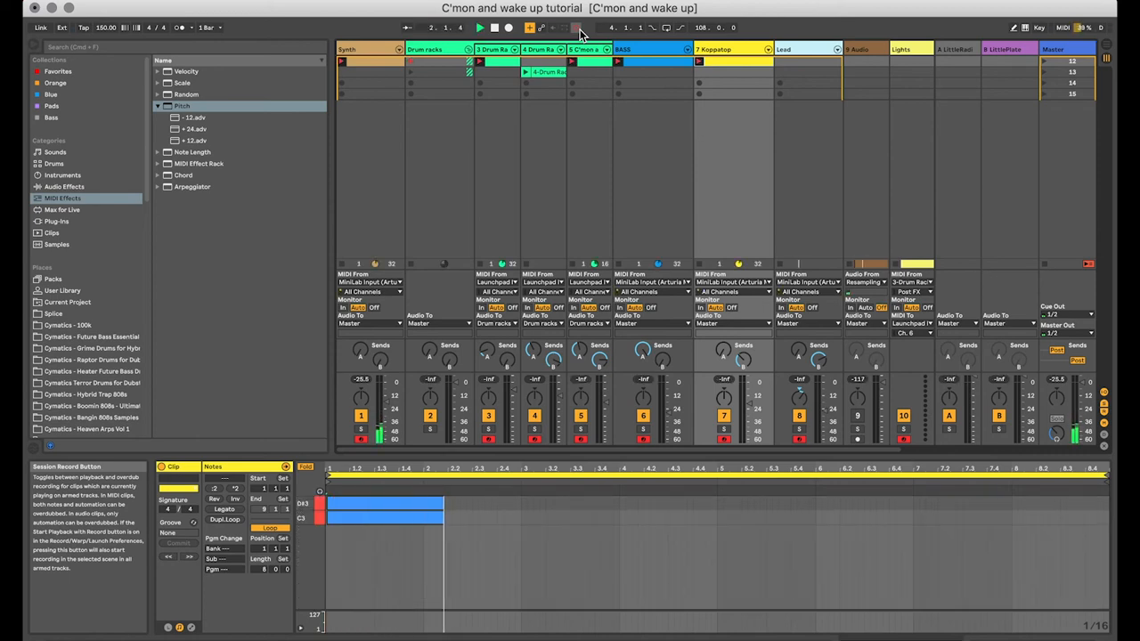